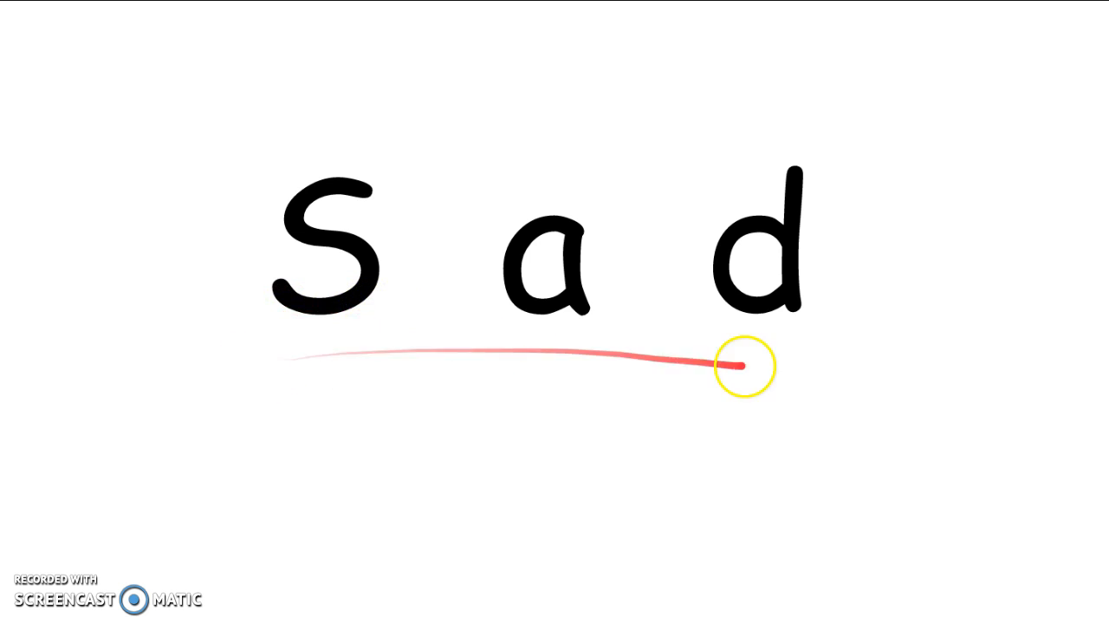
mouse_move(374, 380)
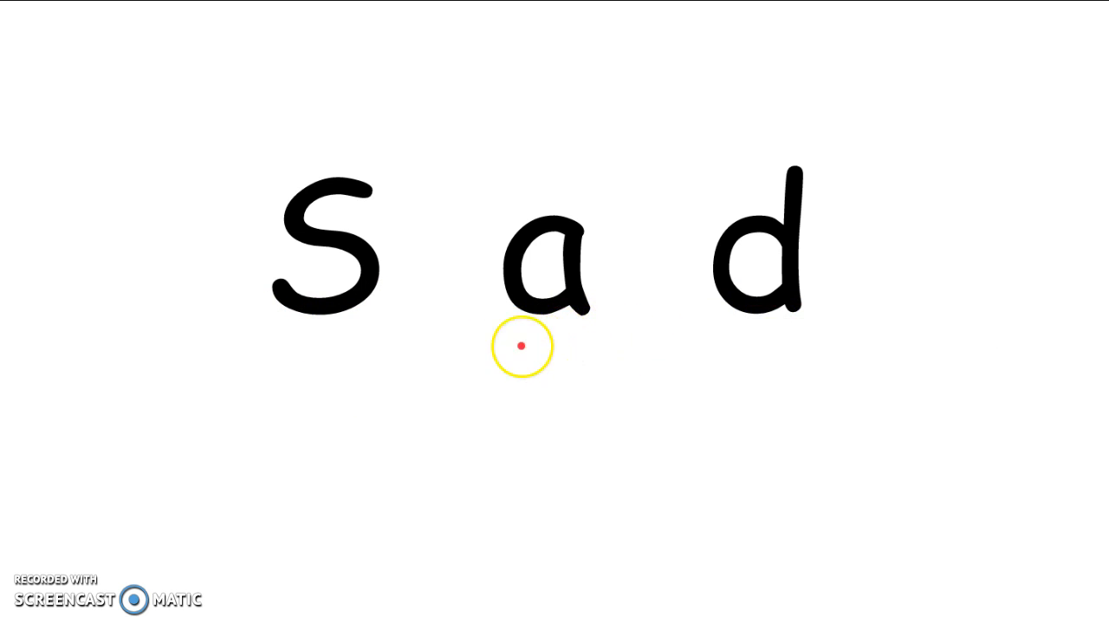
mouse_move(638, 329)
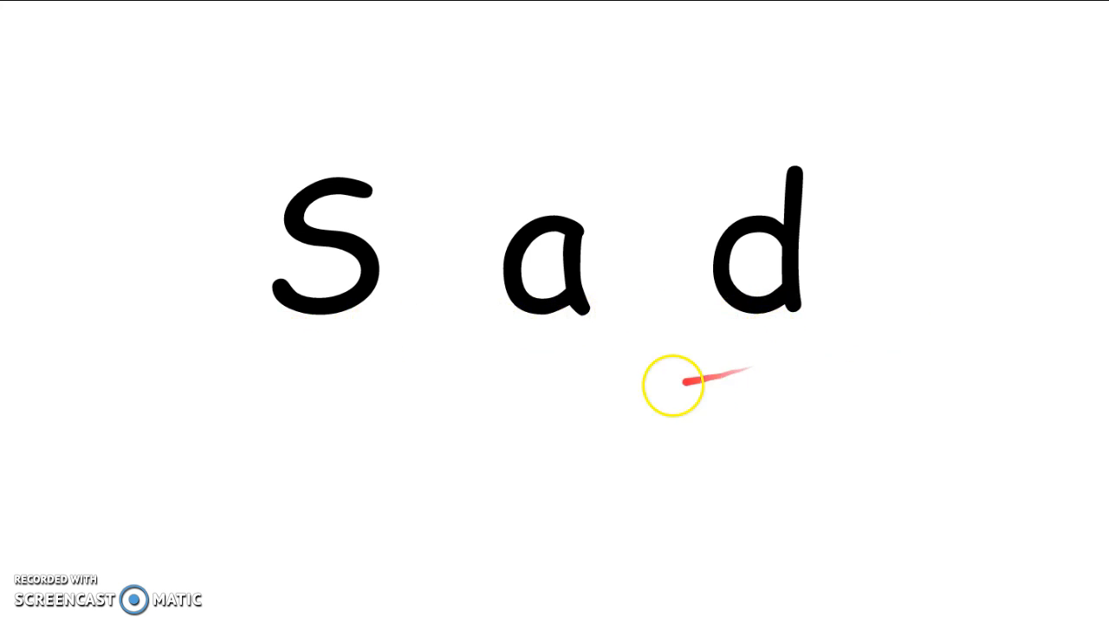
Step: Trace under the letters of 'Sad' with the laser pointer before moving to 'mad'
drag(676, 384, 818, 343)
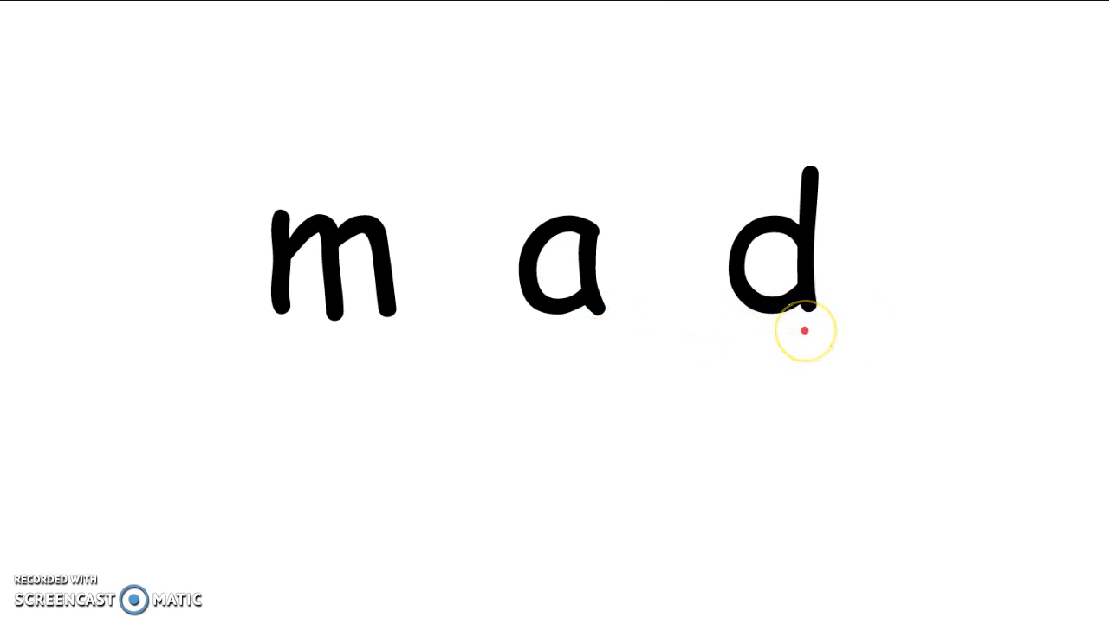
mouse_move(790, 305)
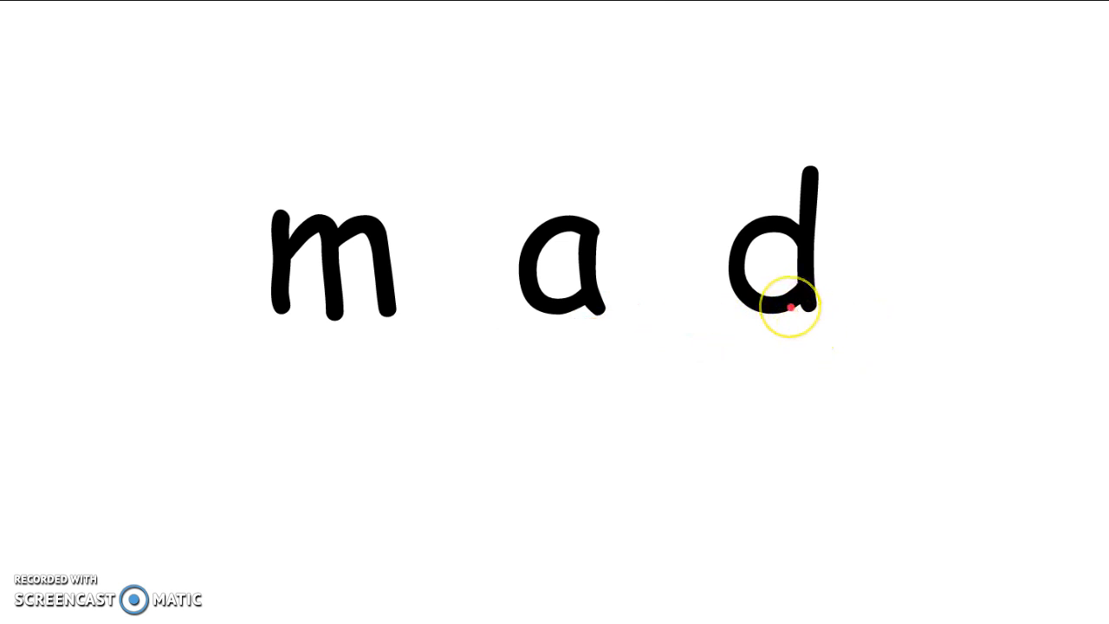
mouse_move(281, 336)
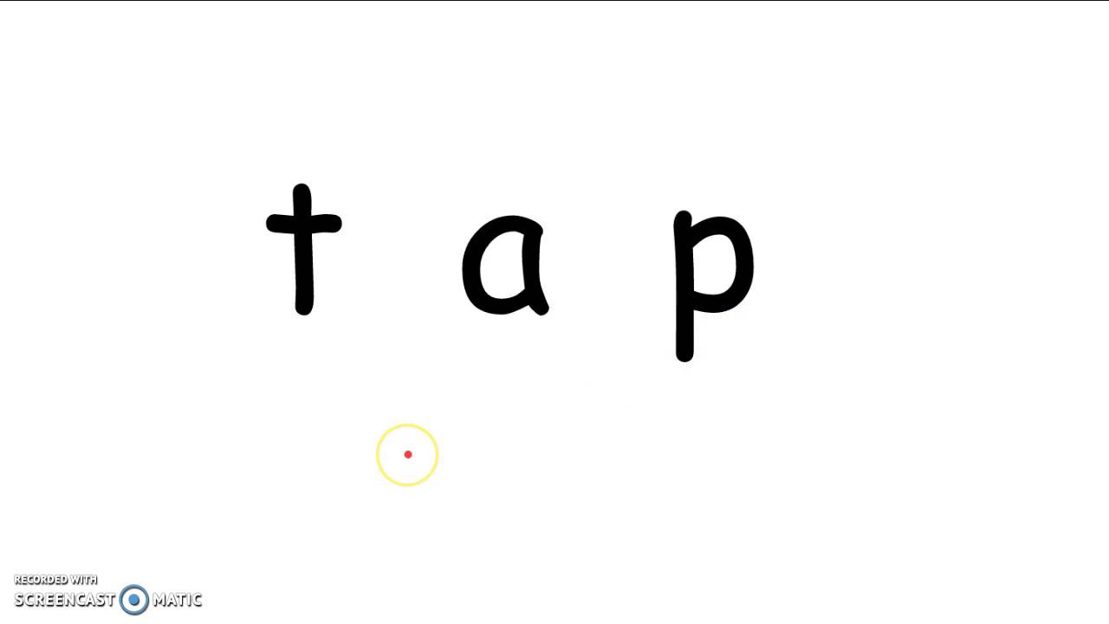
mouse_move(252, 364)
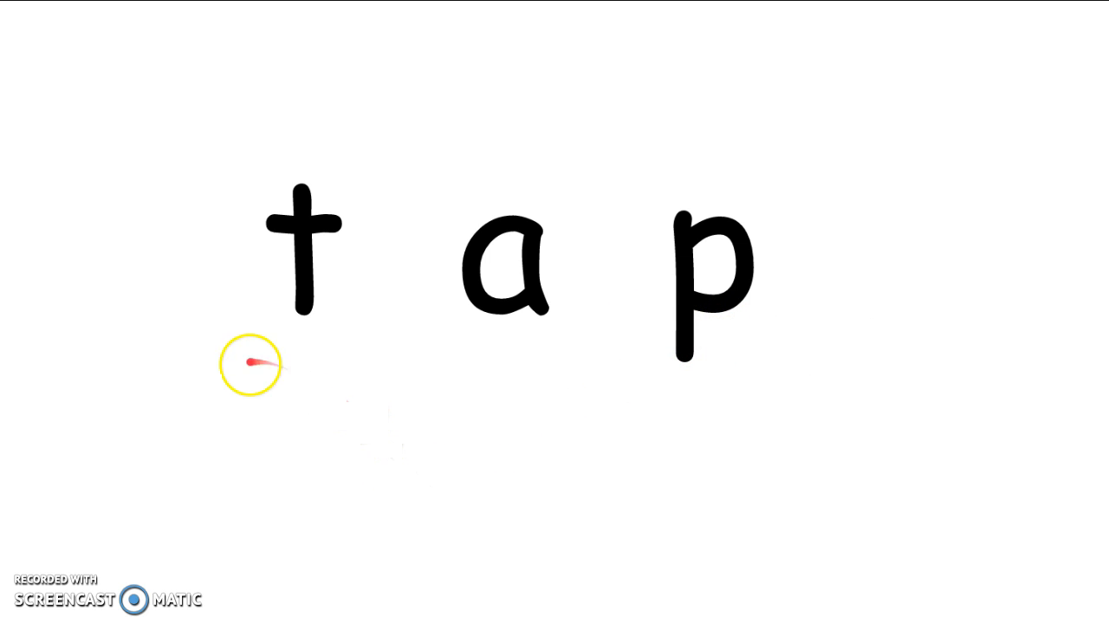
mouse_move(468, 338)
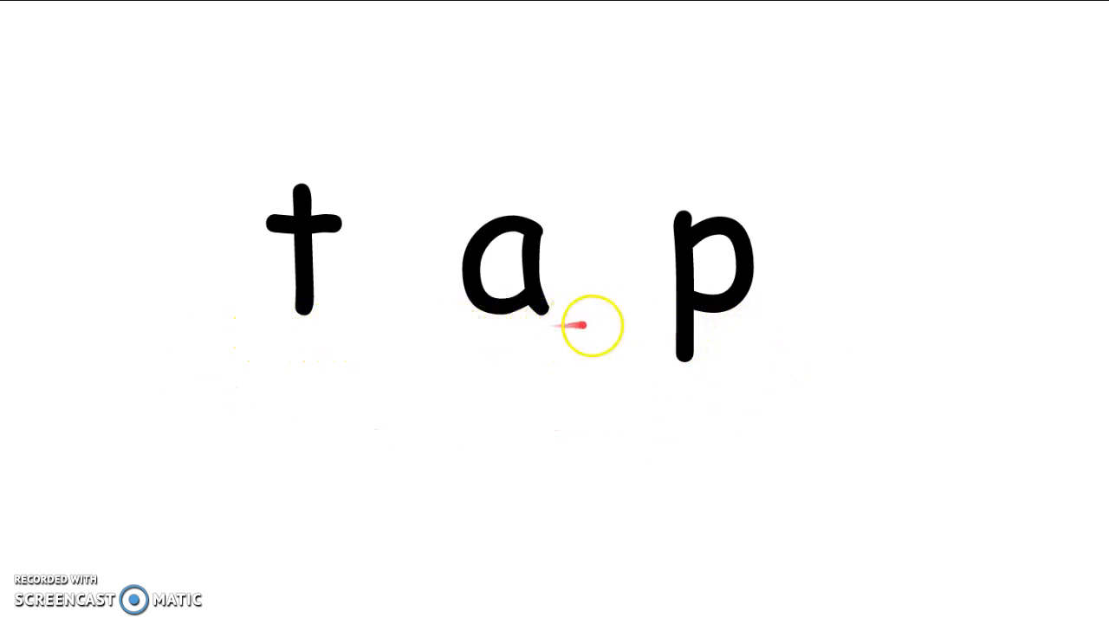
mouse_move(814, 347)
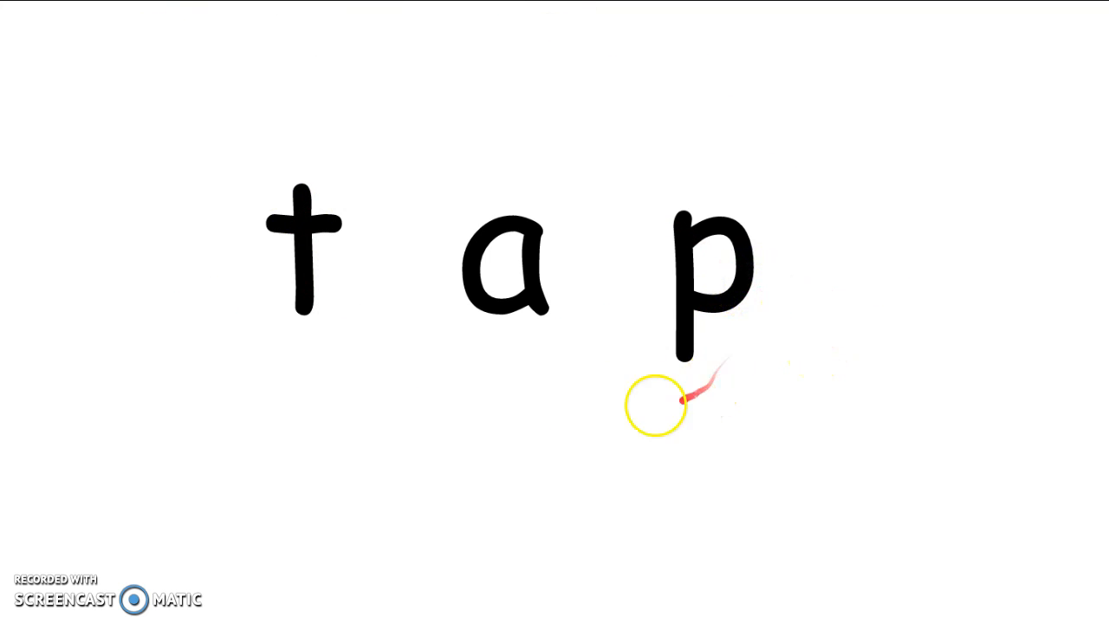
mouse_move(485, 267)
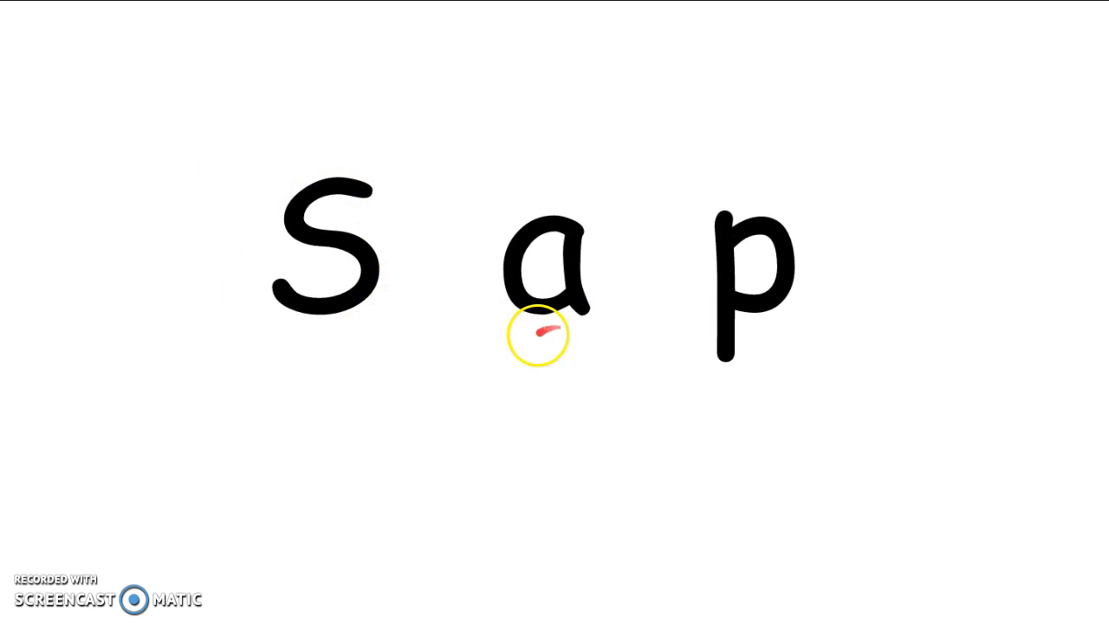
mouse_move(355, 317)
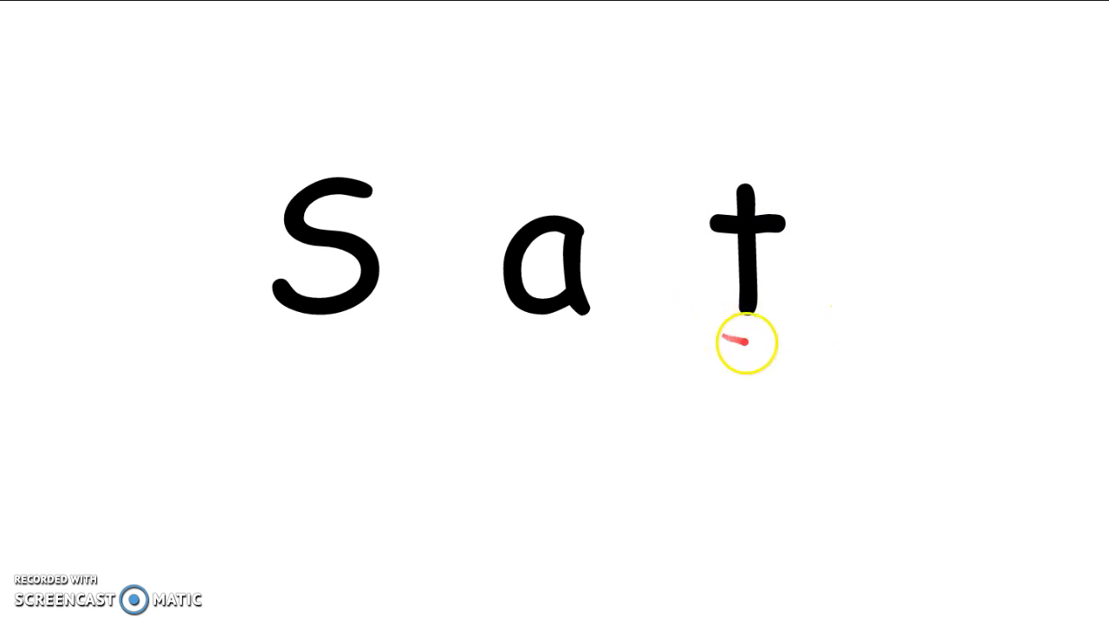
mouse_move(599, 568)
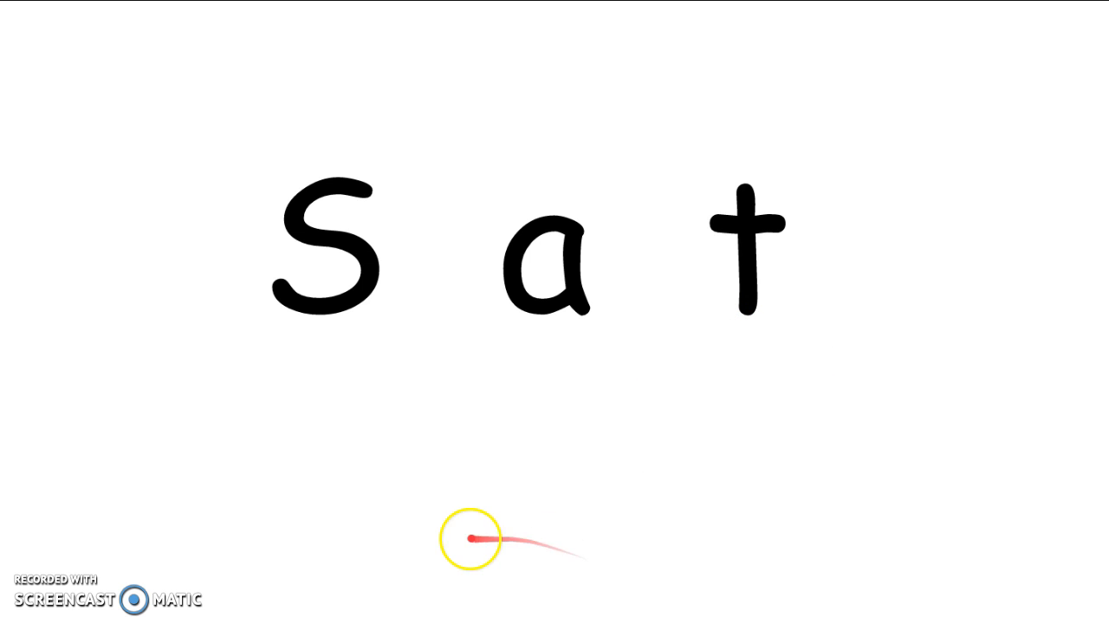
mouse_move(48, 425)
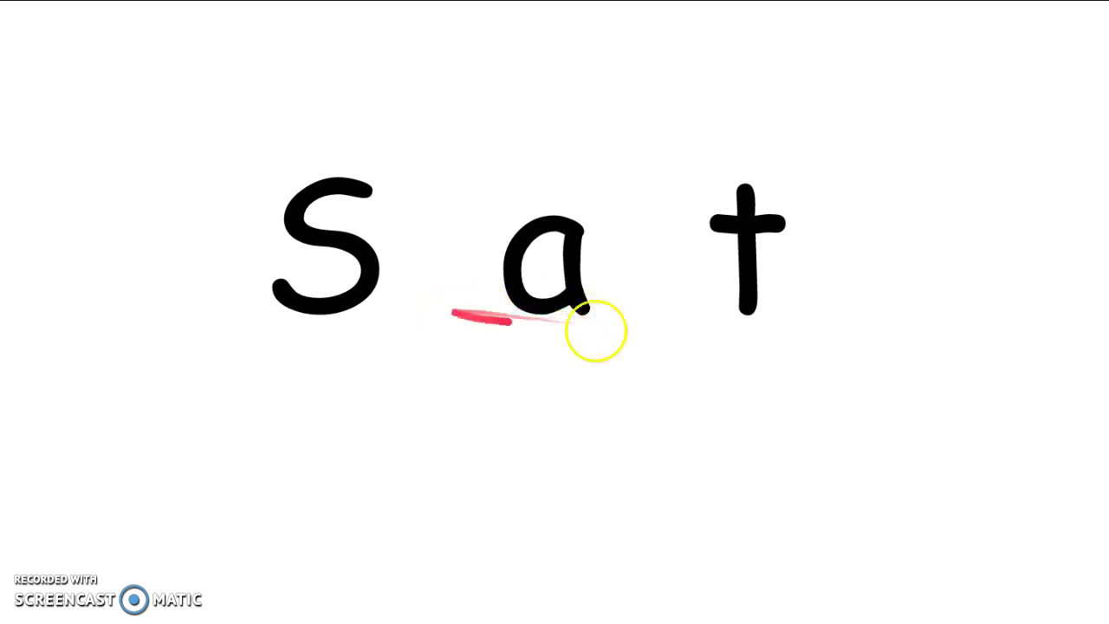
mouse_move(806, 298)
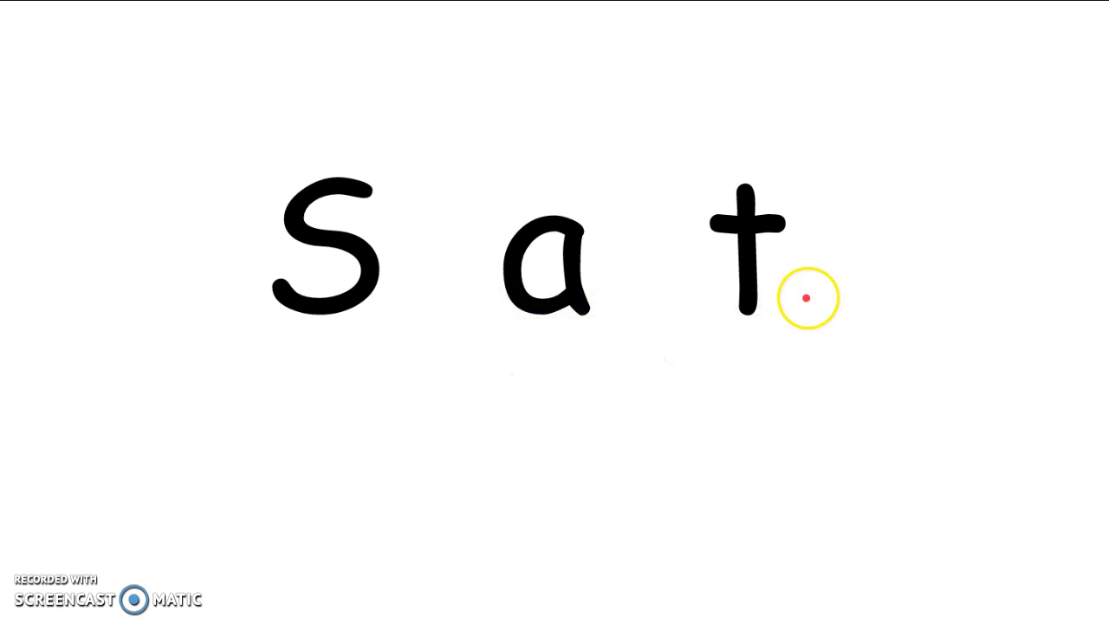
mouse_move(783, 320)
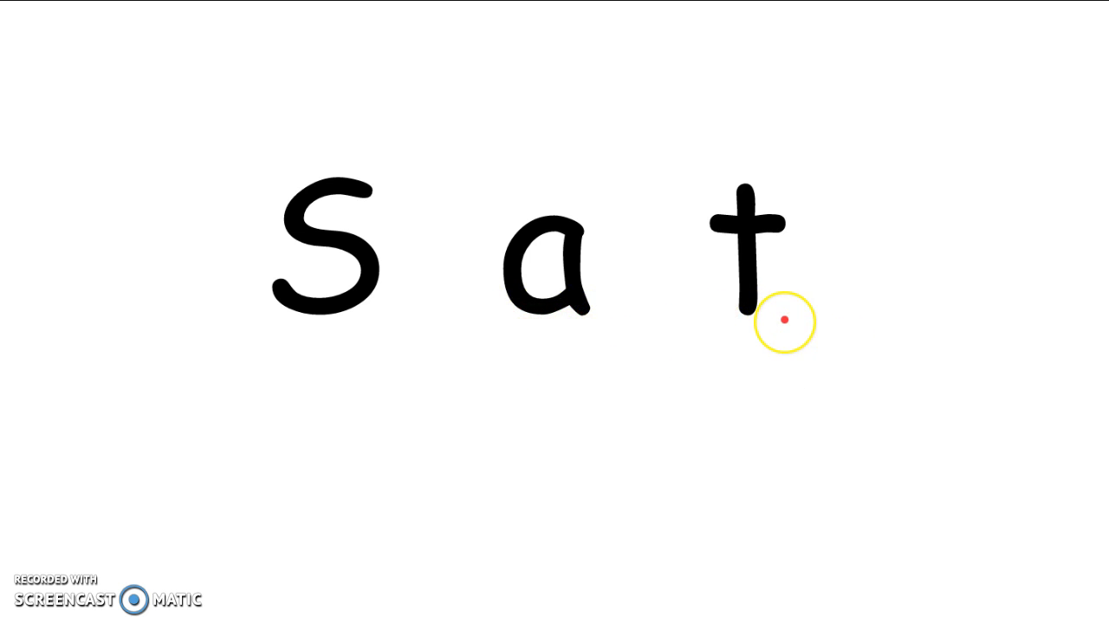
mouse_move(270, 335)
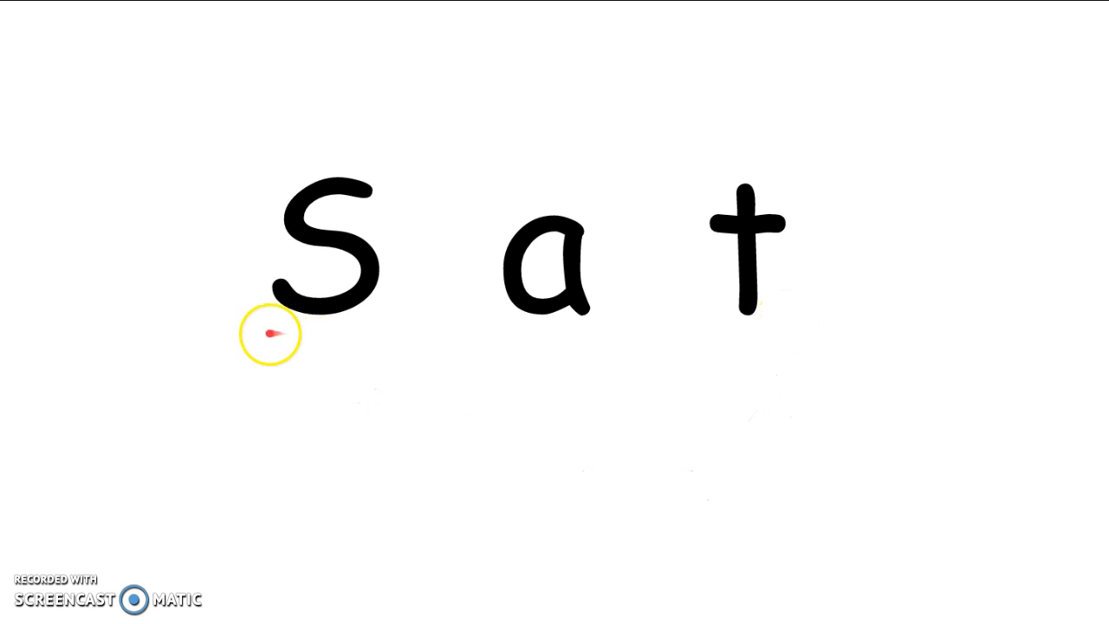
mouse_move(288, 356)
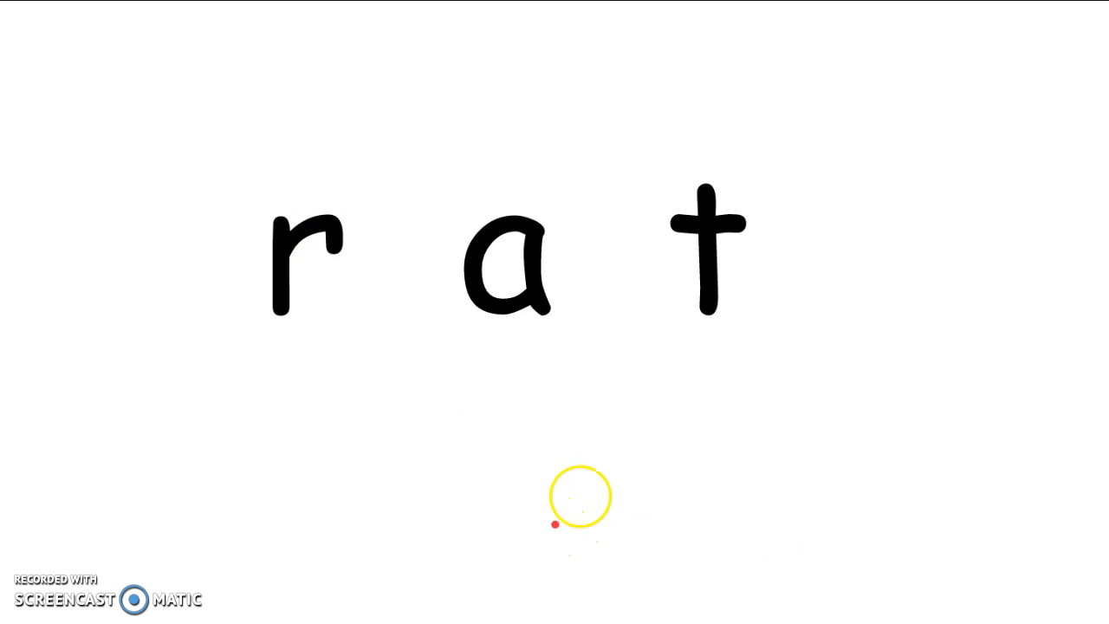
Step: Trace along the letters of 'rat' with the laser pointer, letter by letter
drag(555, 523, 790, 343)
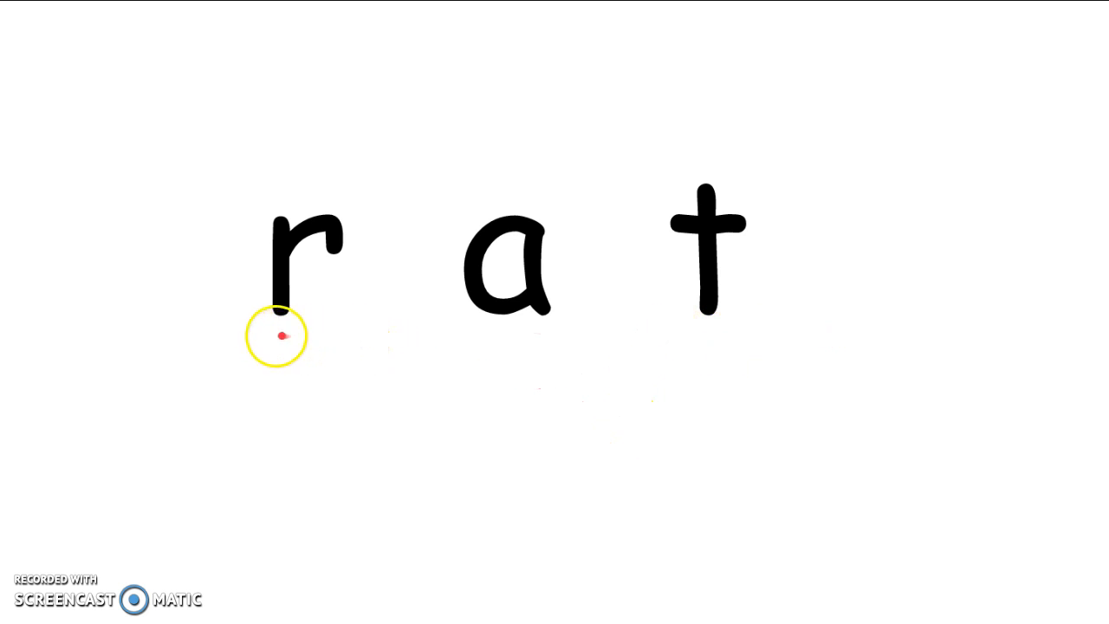
drag(229, 326, 367, 326)
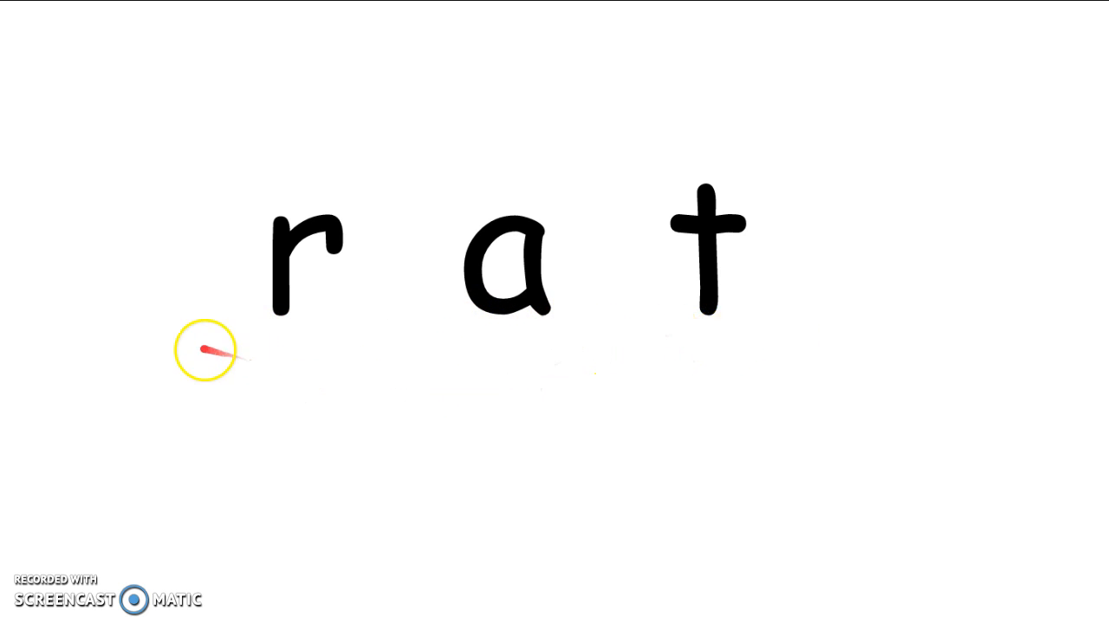
mouse_move(558, 350)
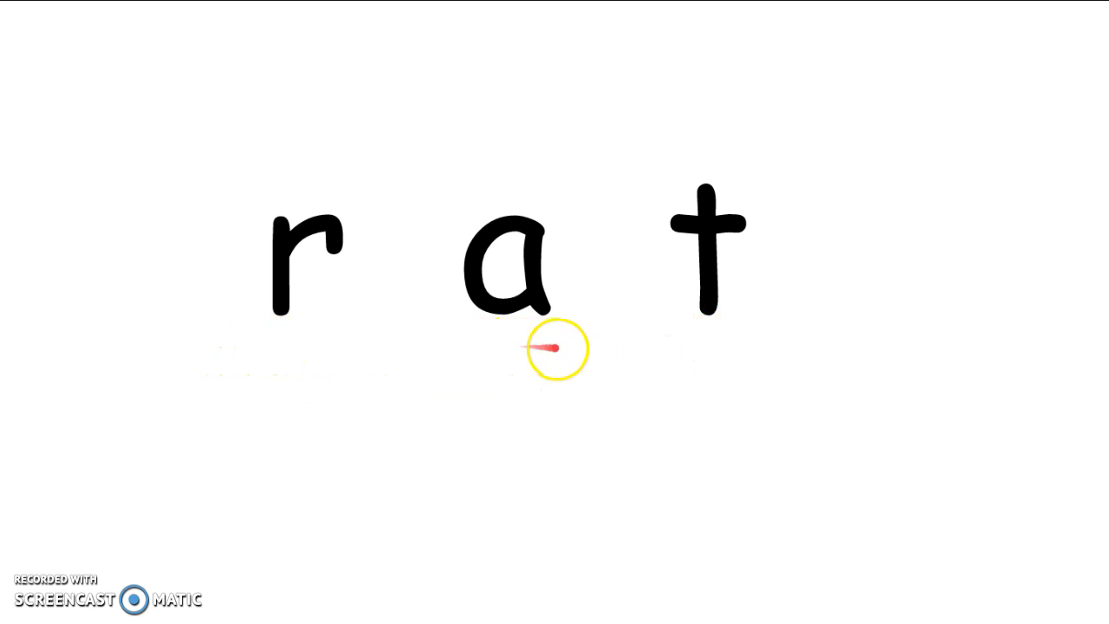
mouse_move(786, 347)
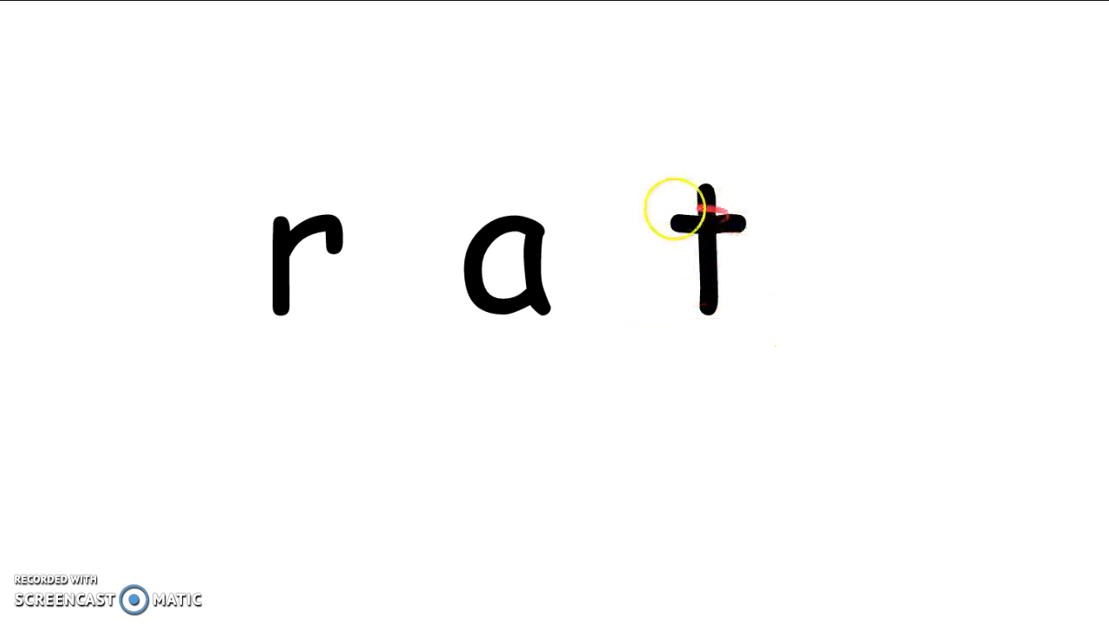
mouse_move(726, 378)
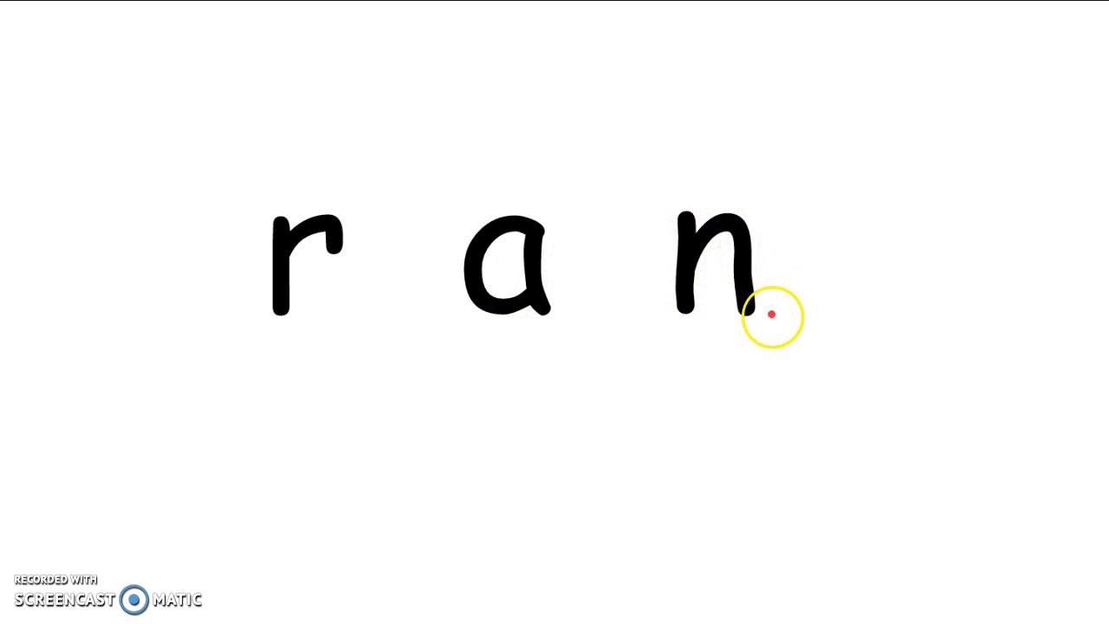
mouse_move(683, 218)
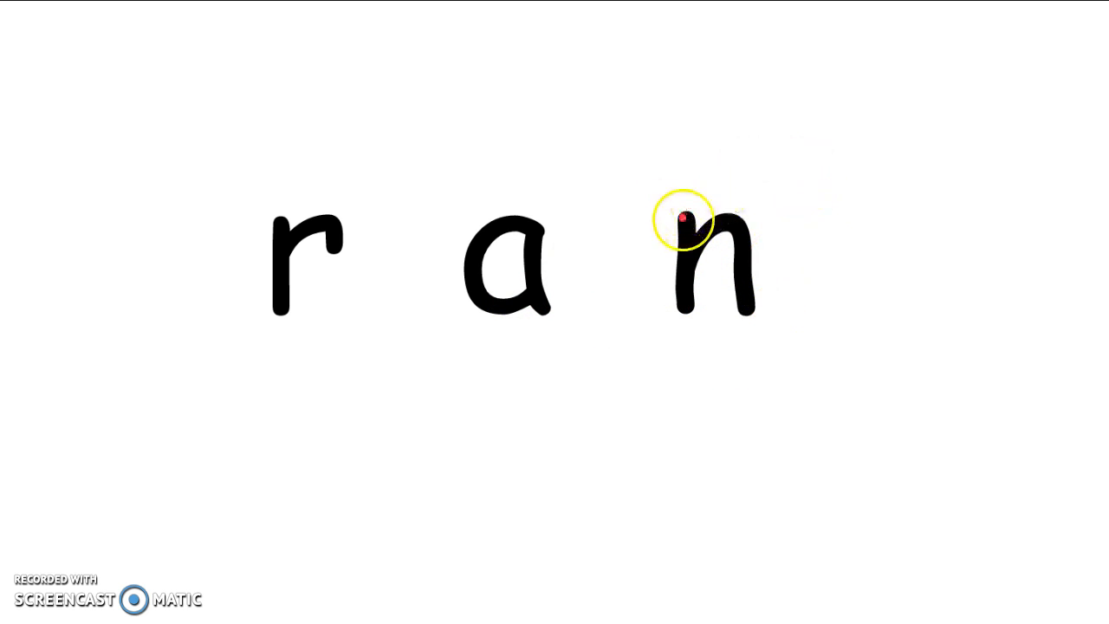
mouse_move(738, 218)
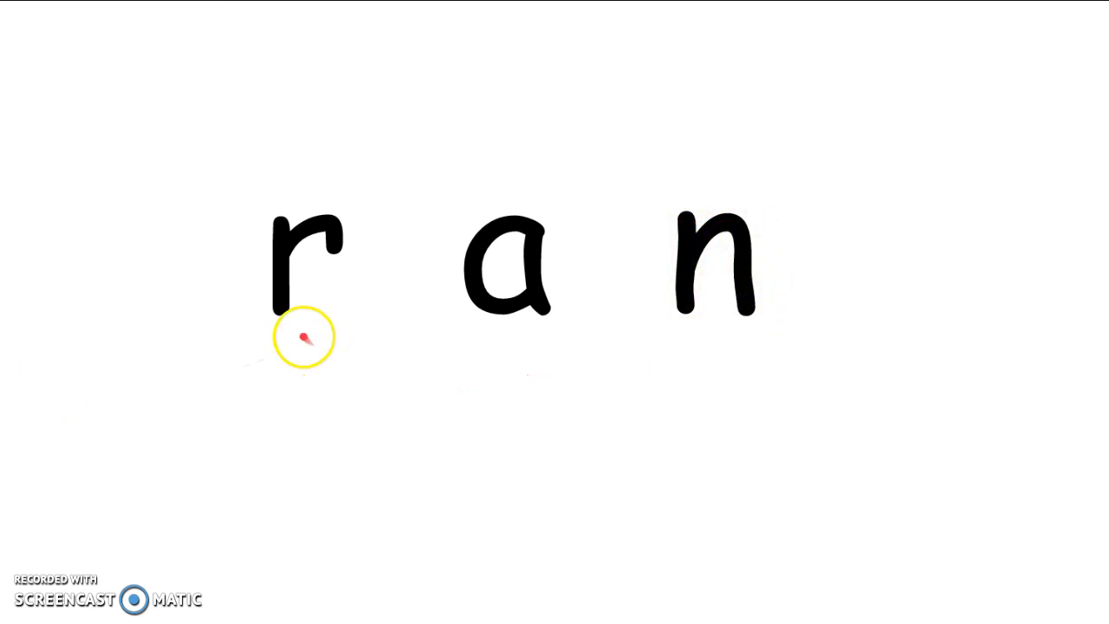
mouse_move(520, 326)
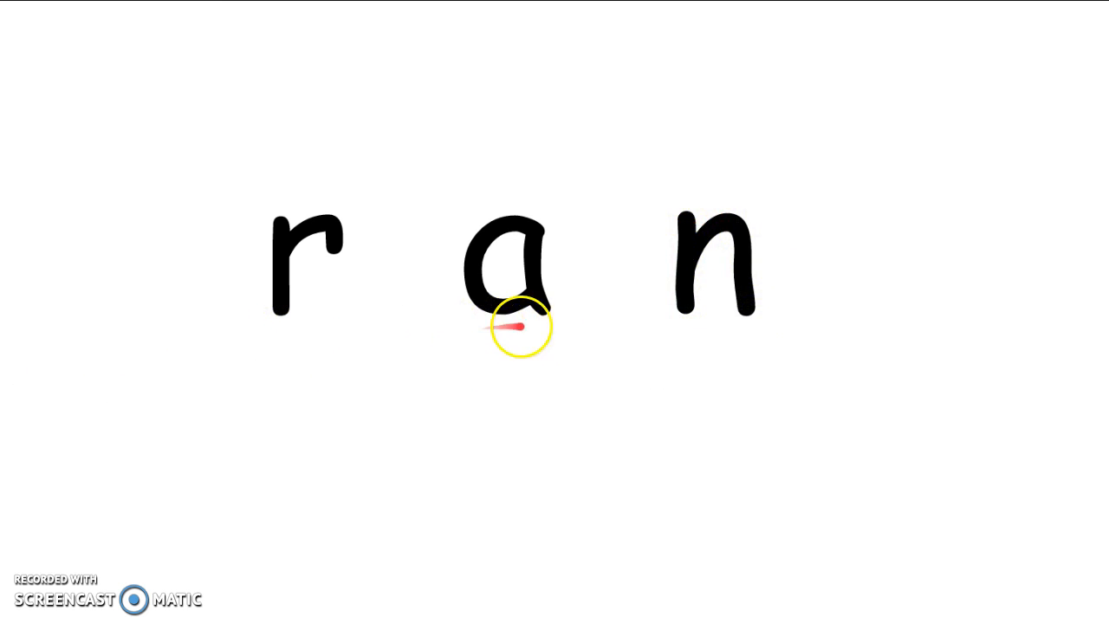
mouse_move(830, 343)
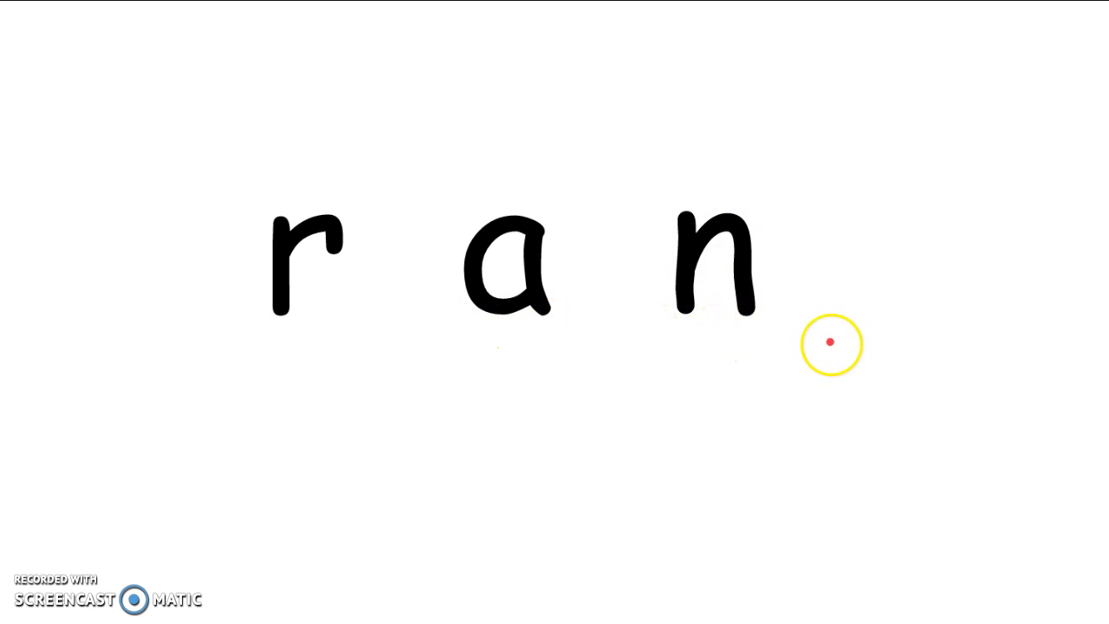
Step: Trace along the letters of 'ran' with the laser pointer
drag(830, 343, 424, 316)
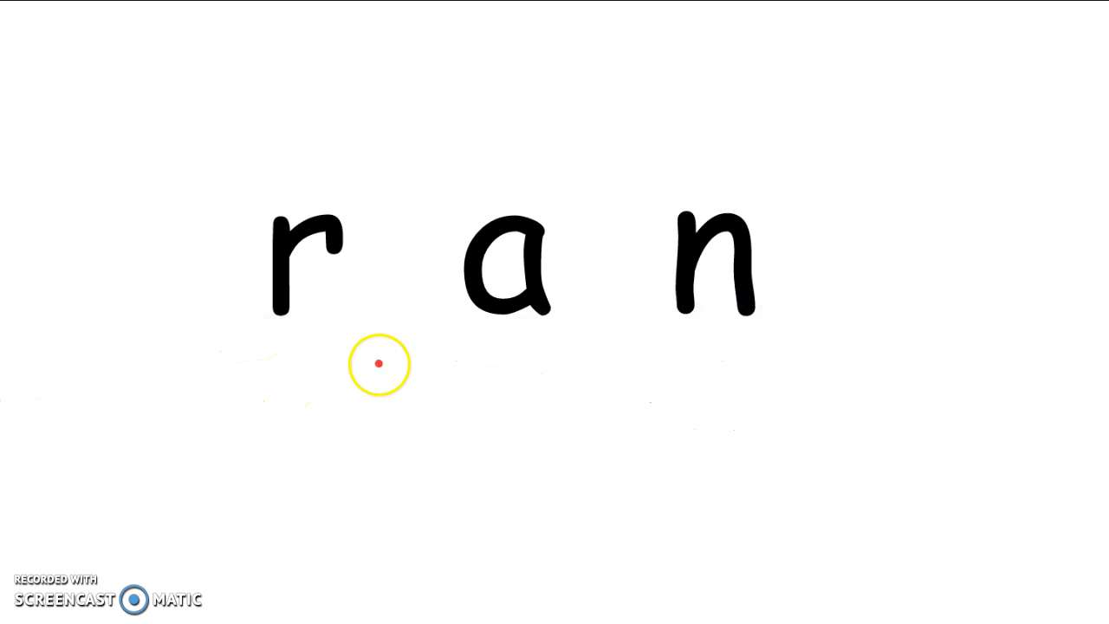
mouse_move(461, 447)
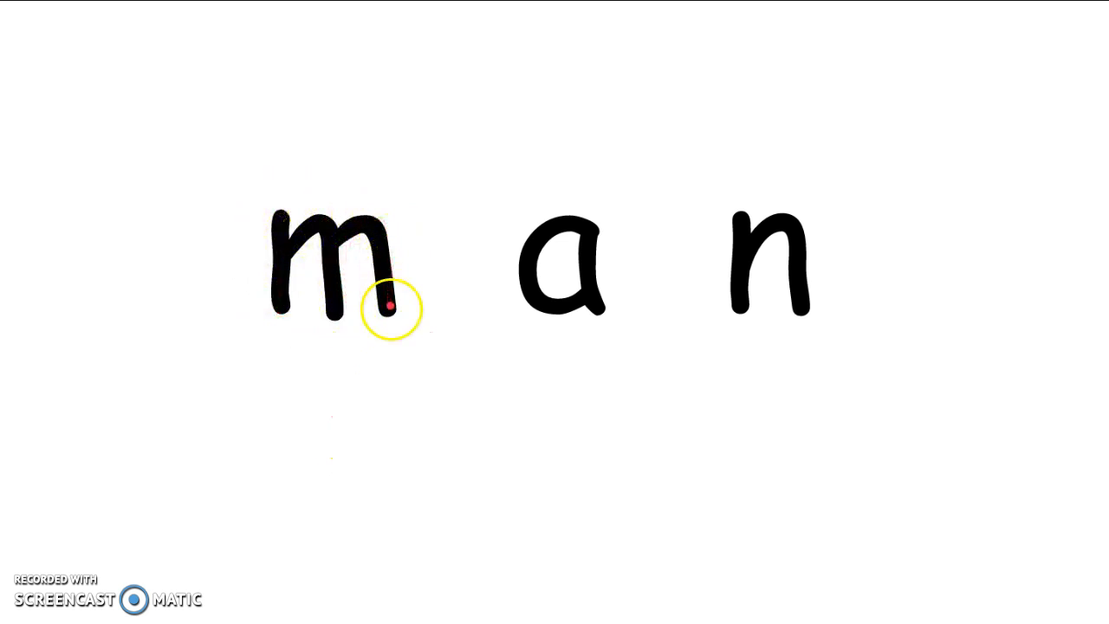
mouse_move(284, 337)
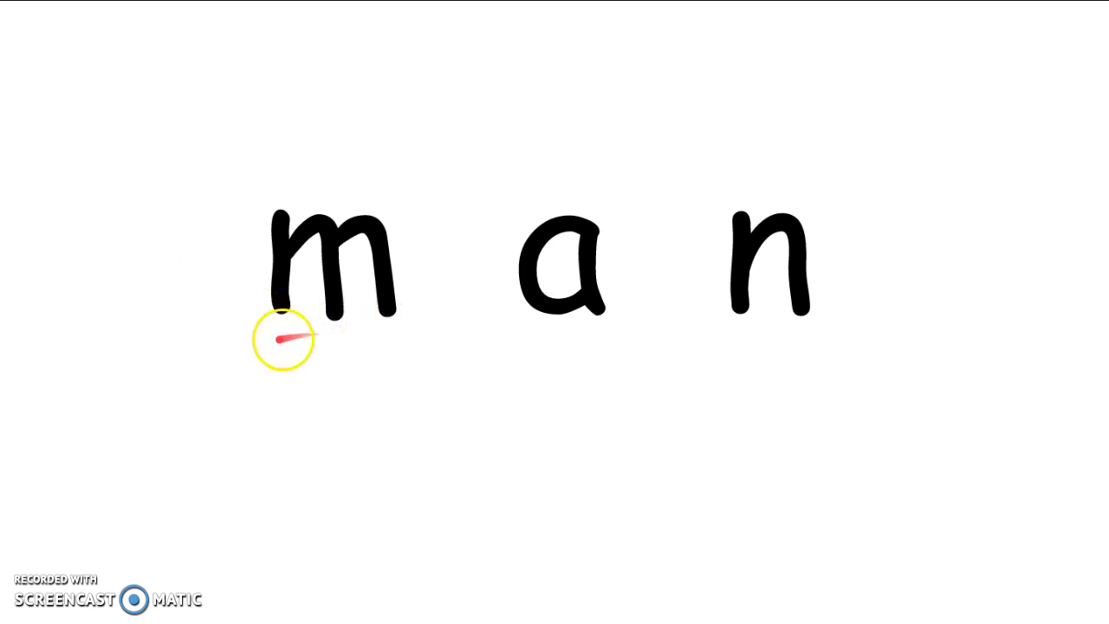
mouse_move(182, 372)
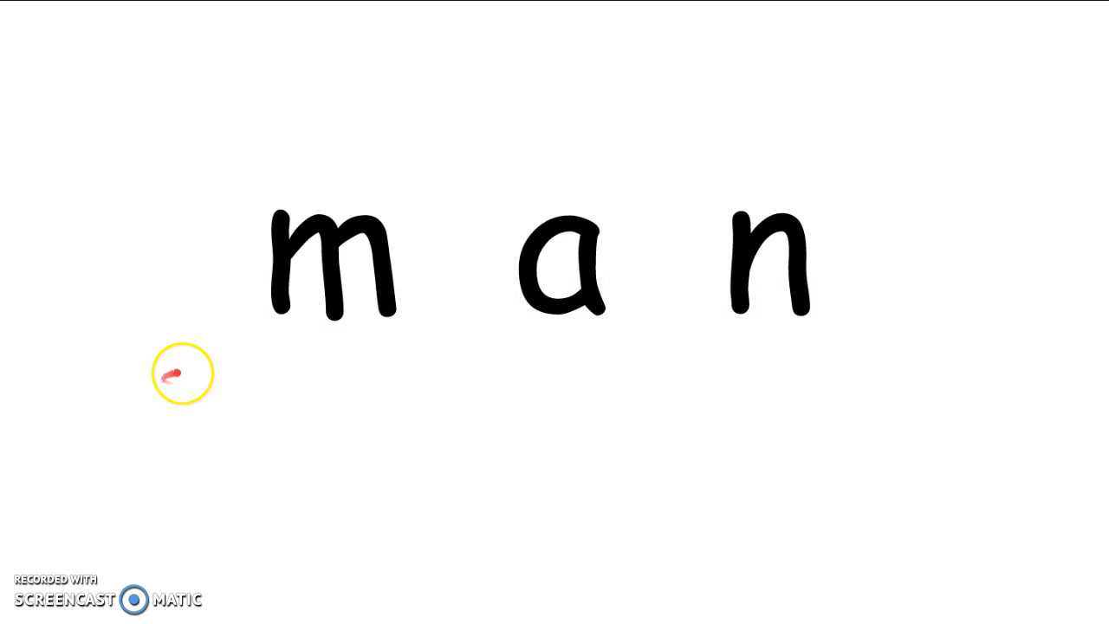